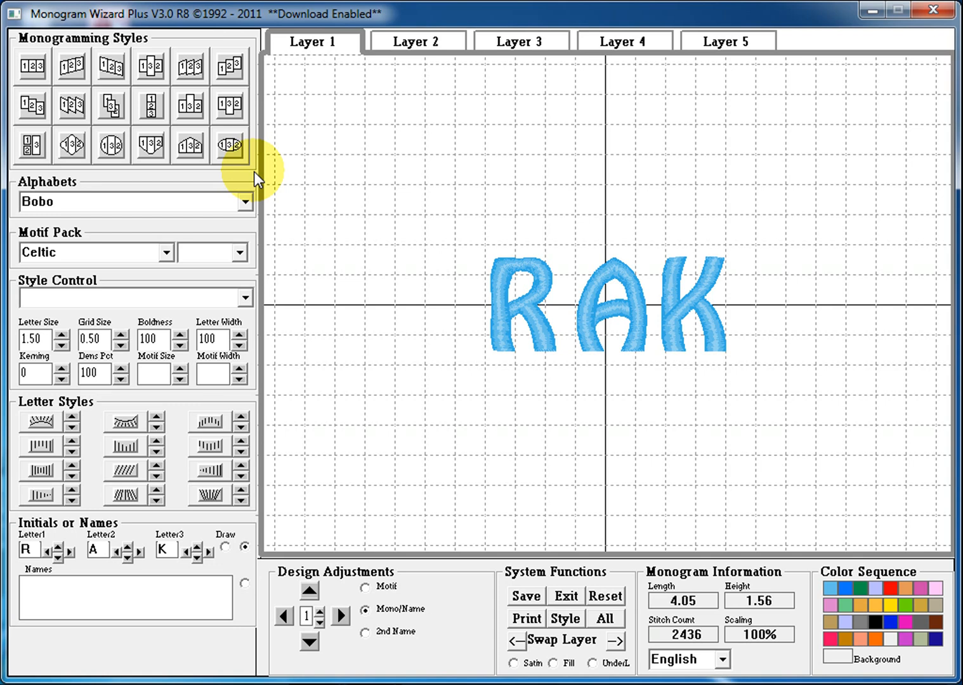
pyautogui.moveTo(264, 209)
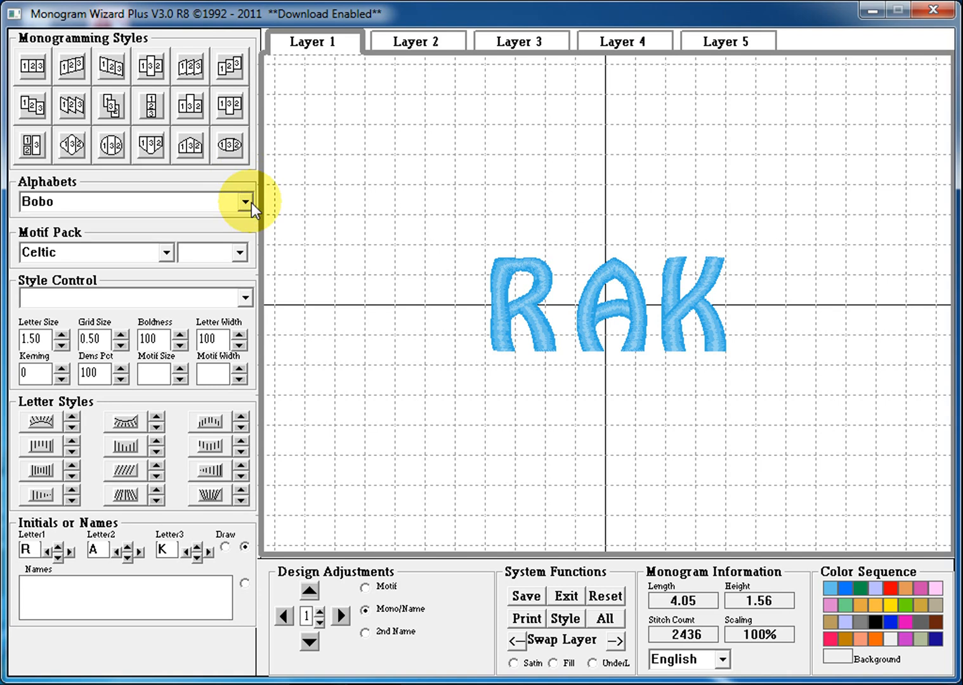
# - Browse the Alphabets list of fonts while keeping Bobo as the chosen alphabet
pyautogui.click(246, 202)
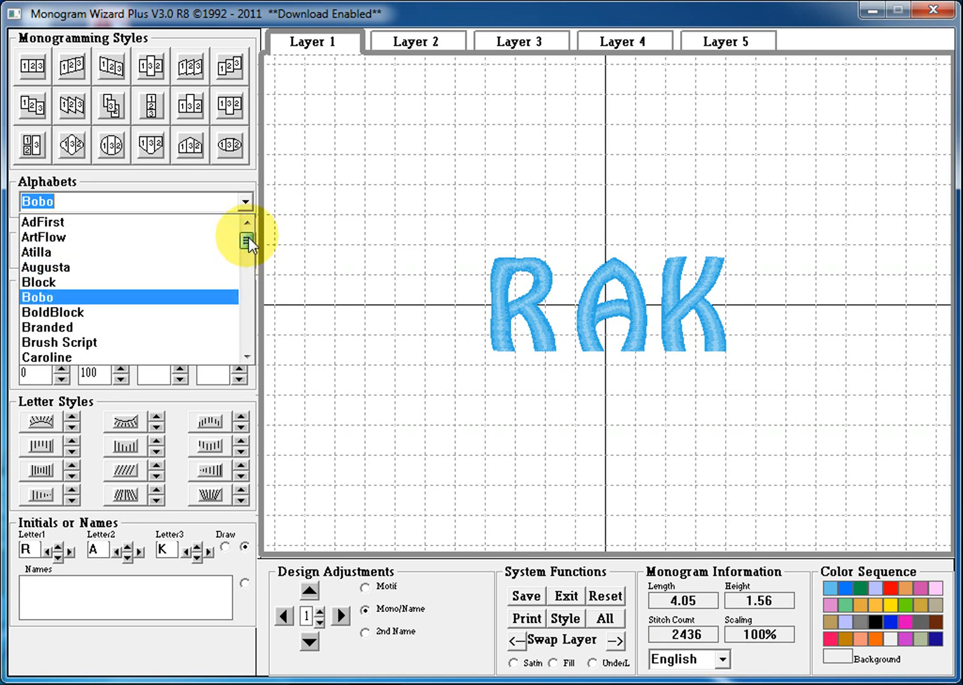
pyautogui.scroll(-3)
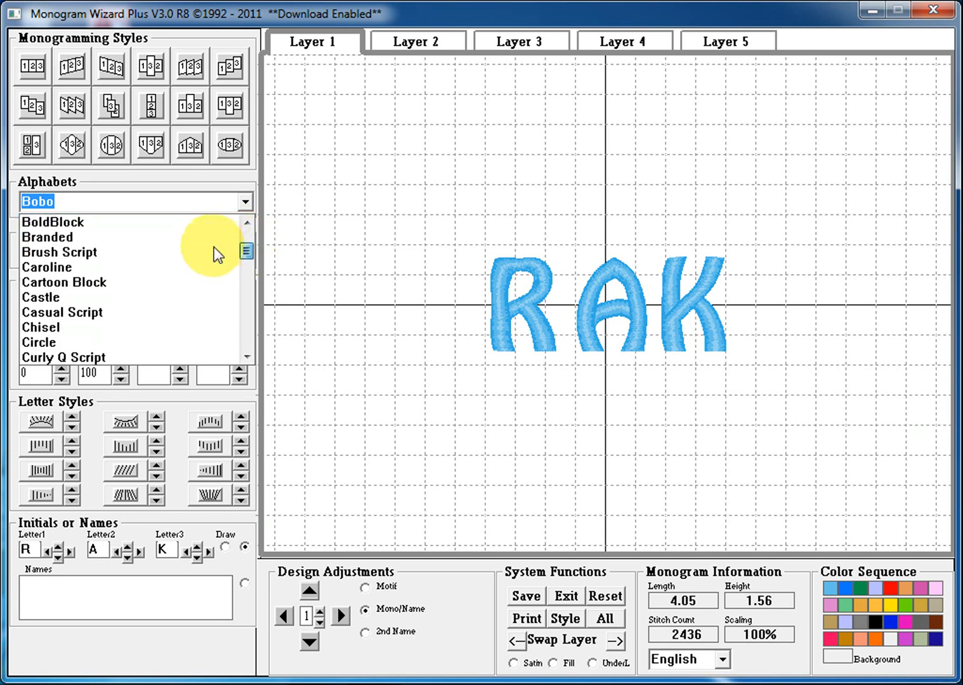
pyautogui.scroll(-3)
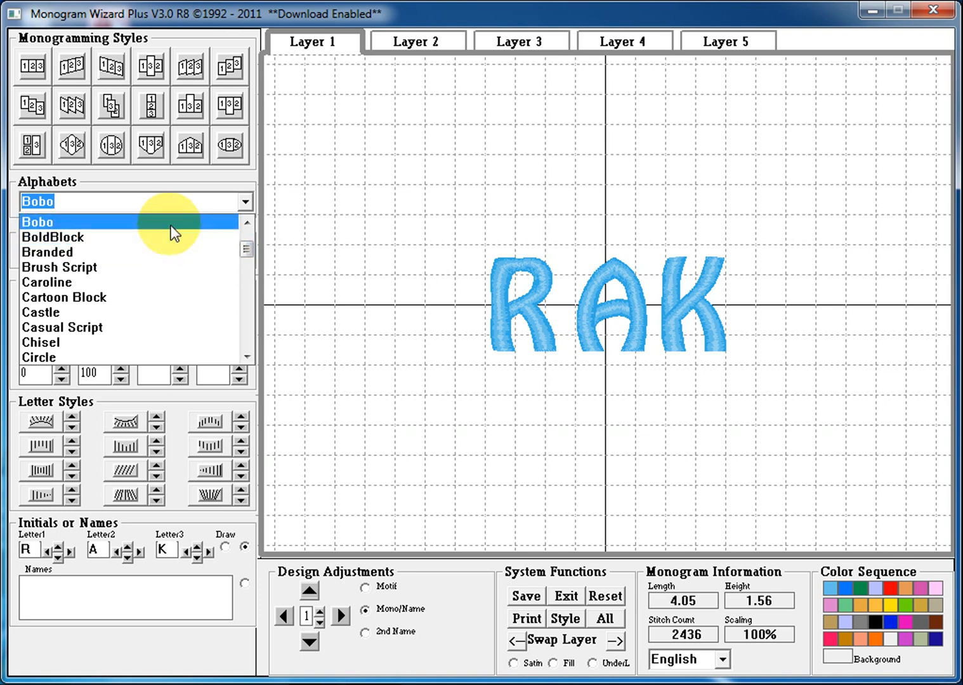
# - Keep Bobo, browse the motif packs keeping Celtic at size 3.50, and show its motif list (None, Cel 1, Cel 2…)
pyautogui.click(37, 222)
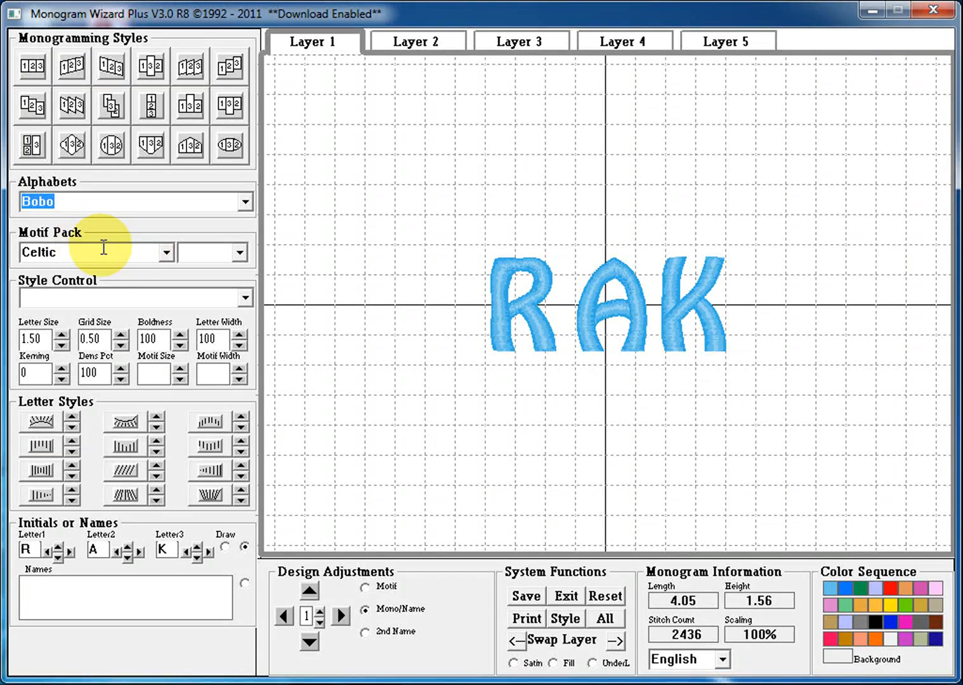
pyautogui.click(167, 253)
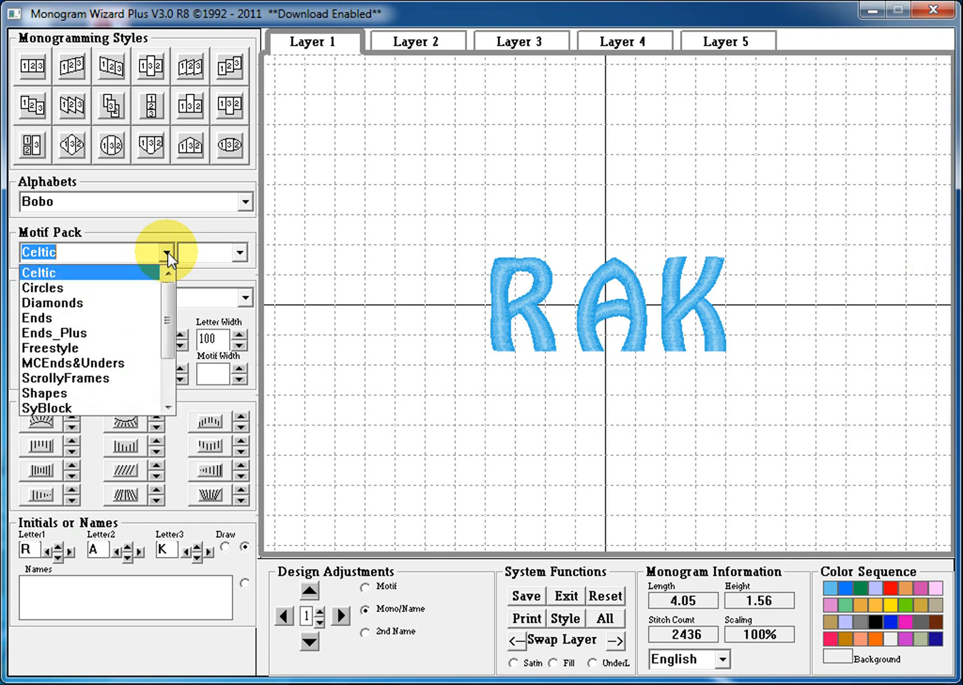
pyautogui.scroll(-3)
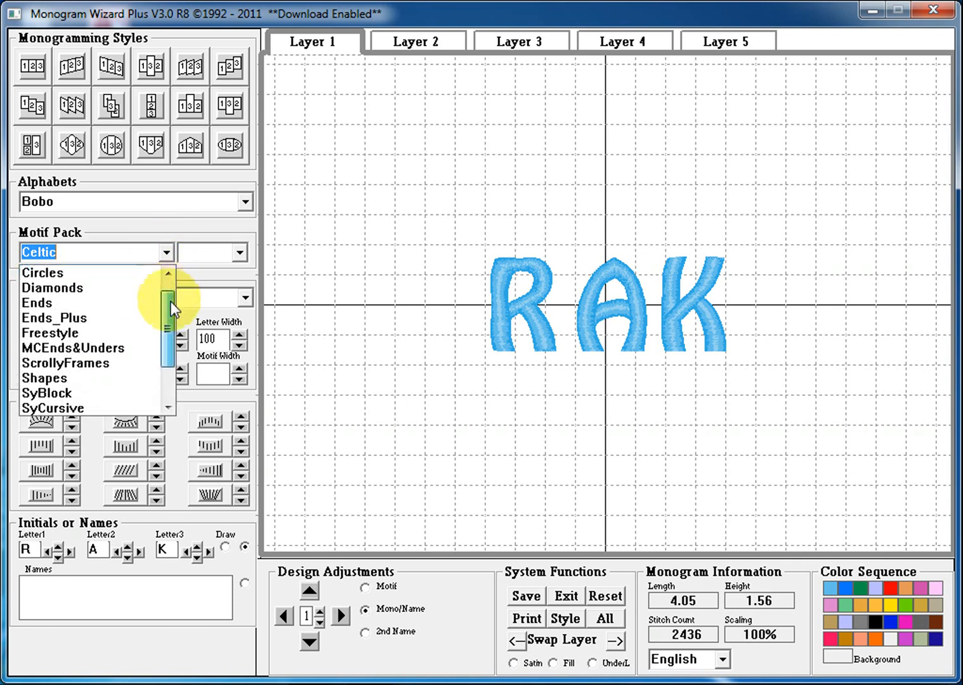
pyautogui.scroll(-3)
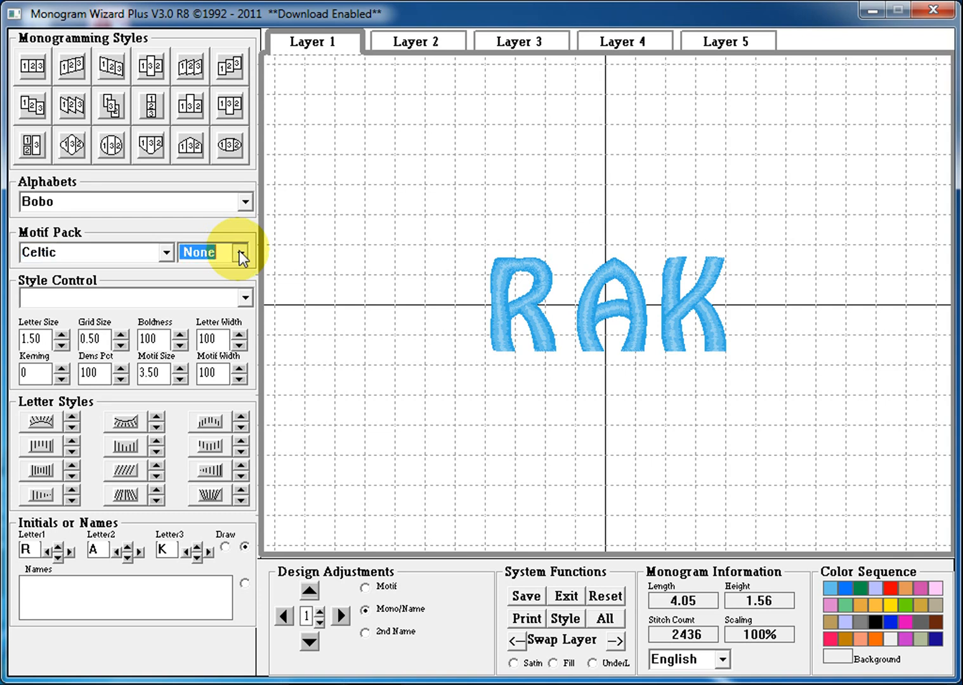
pyautogui.click(241, 252)
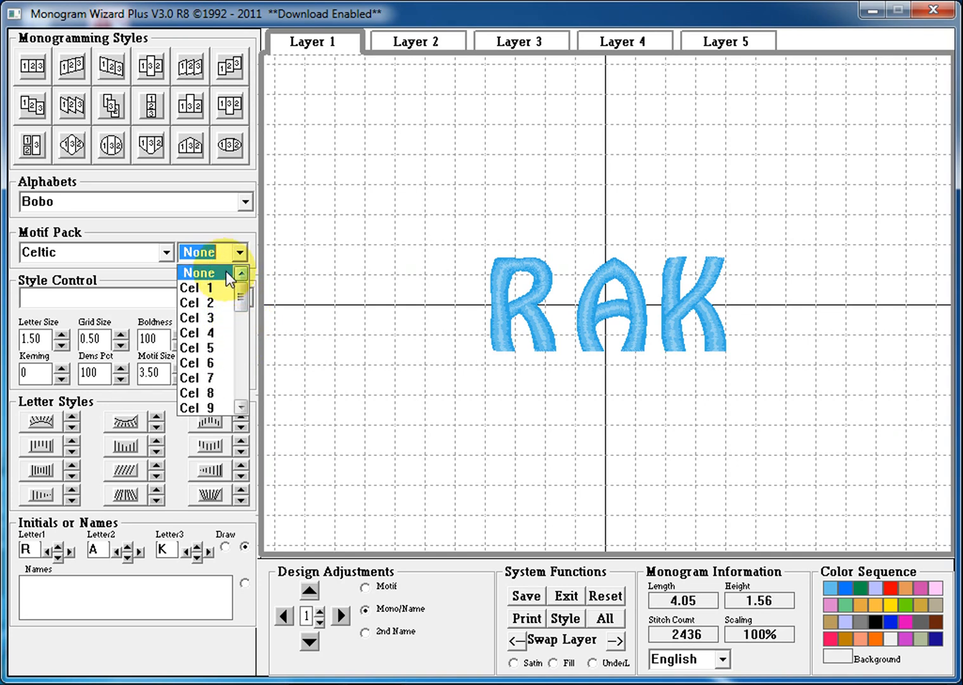
# - Keep the Celtic motif at None and review the Style Control list without applying Clear or Monogram Wizard
pyautogui.click(198, 271)
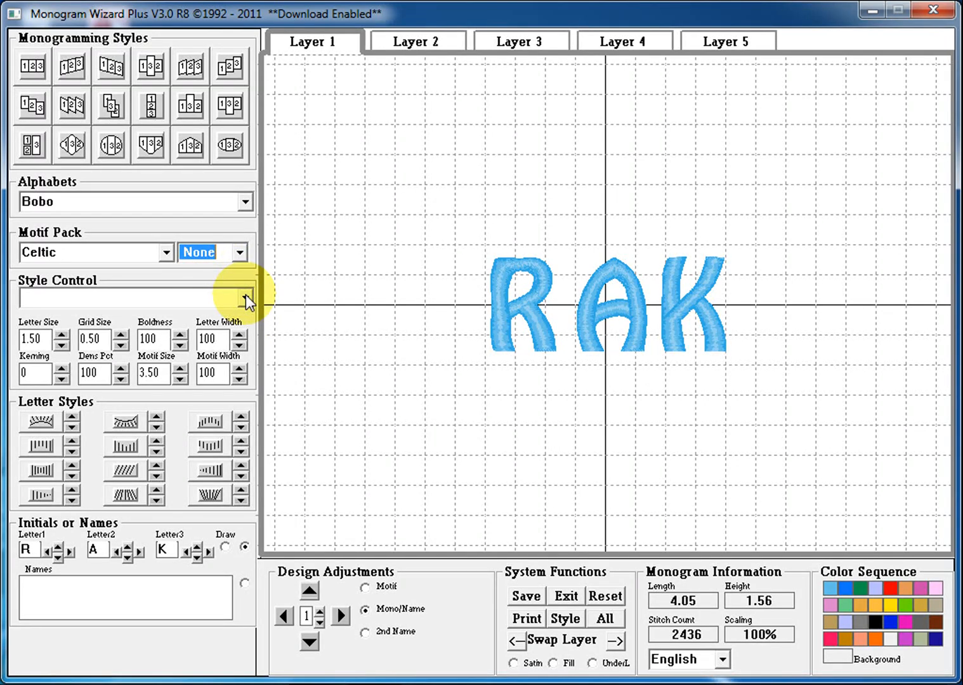
pyautogui.click(246, 298)
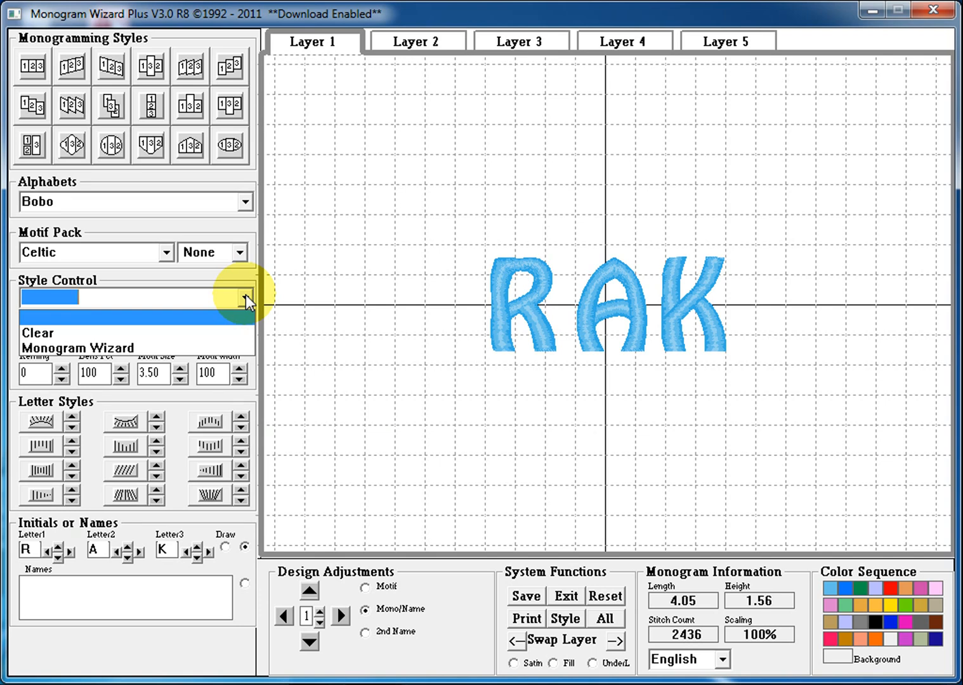
pyautogui.click(246, 297)
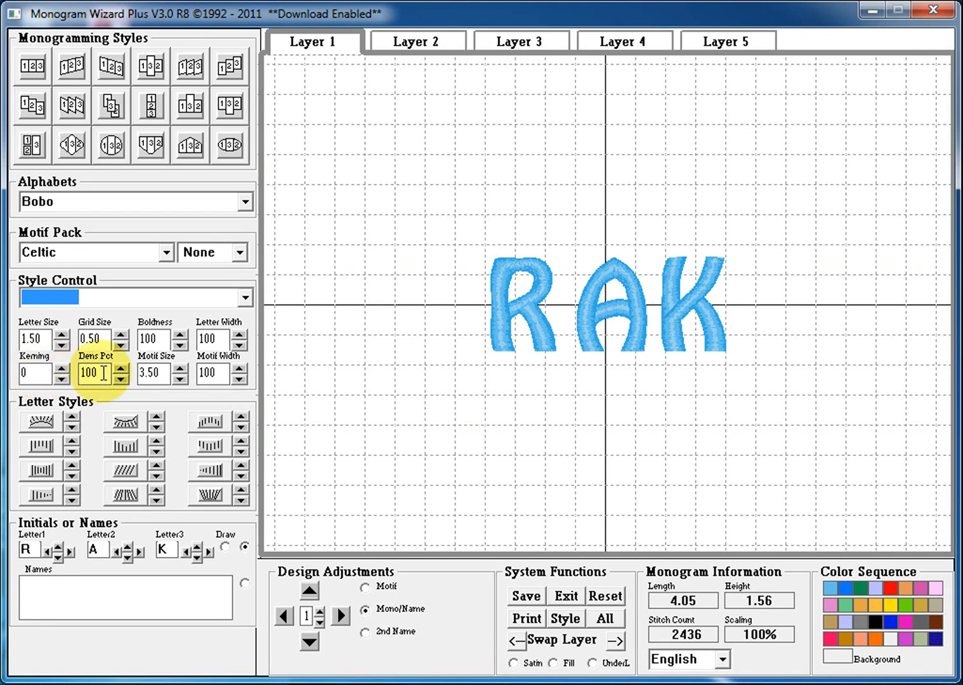
pyautogui.click(154, 373)
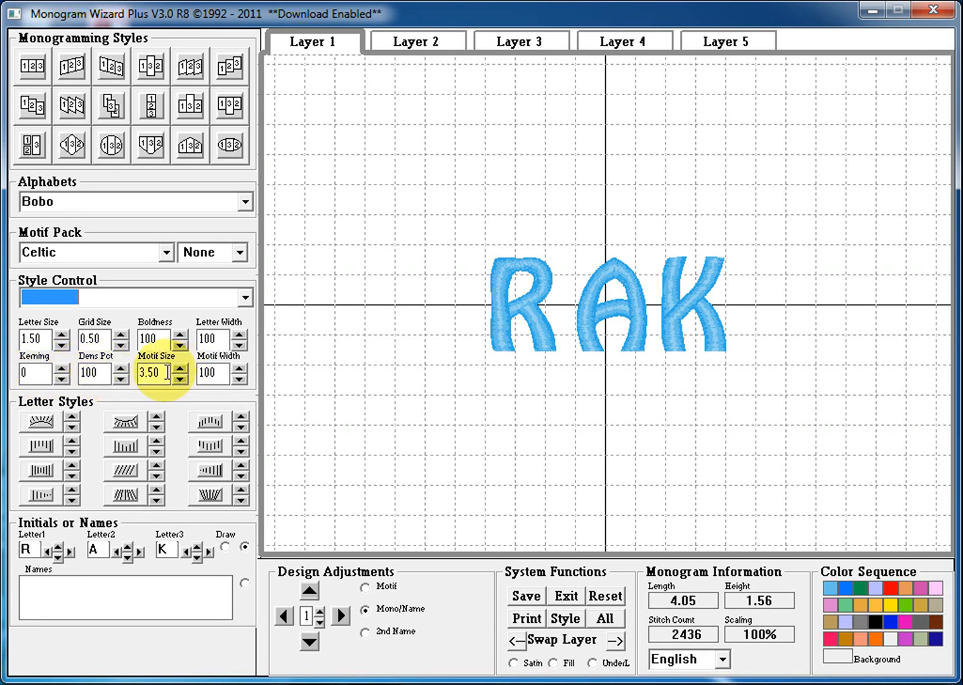
pyautogui.click(213, 373)
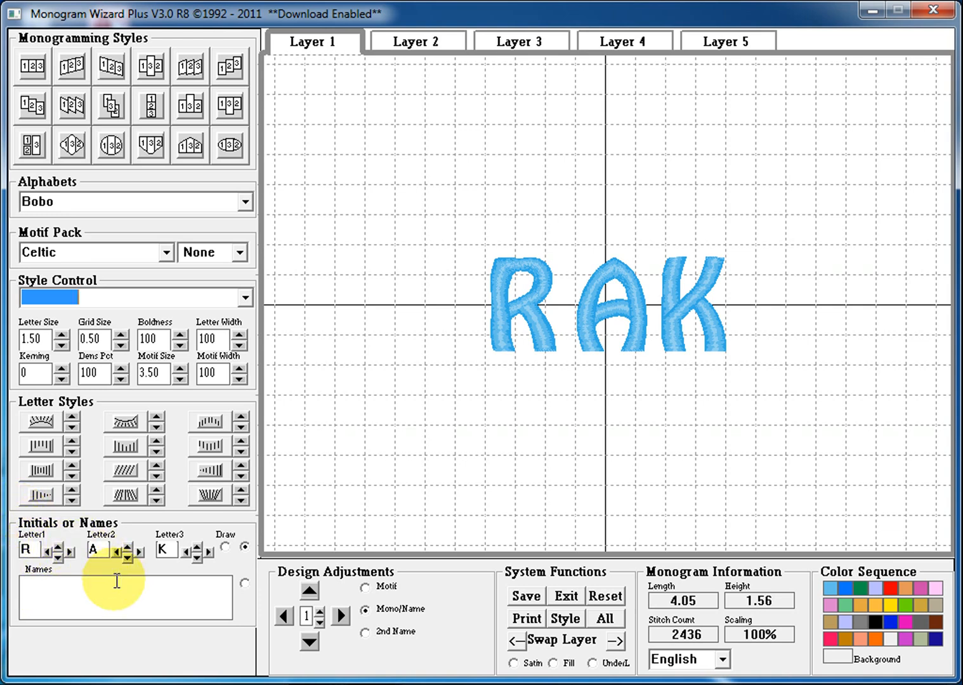
pyautogui.moveTo(61, 573)
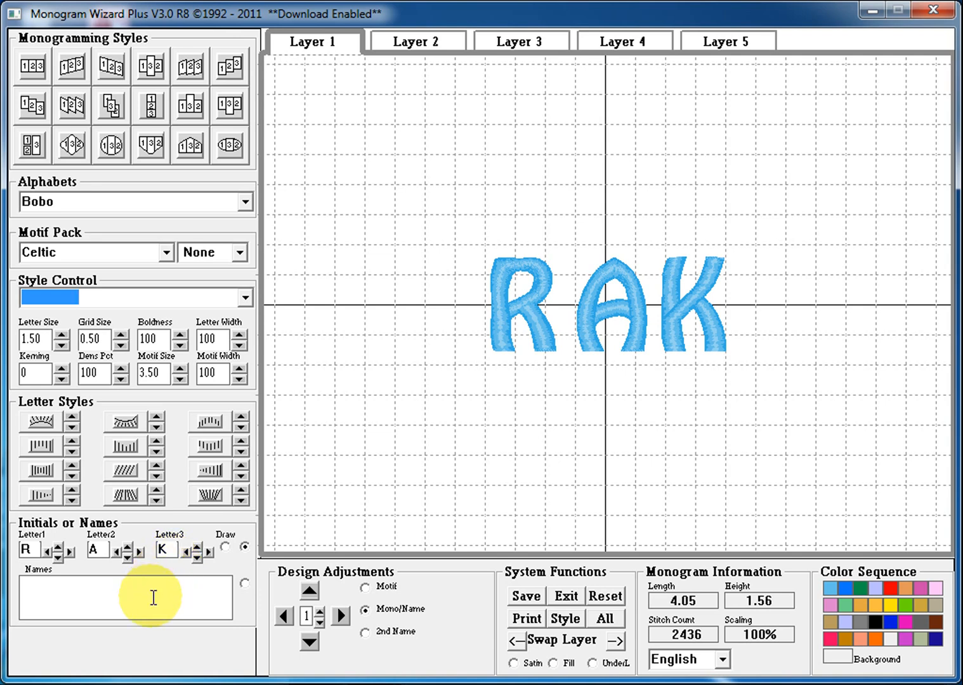
pyautogui.moveTo(147, 614)
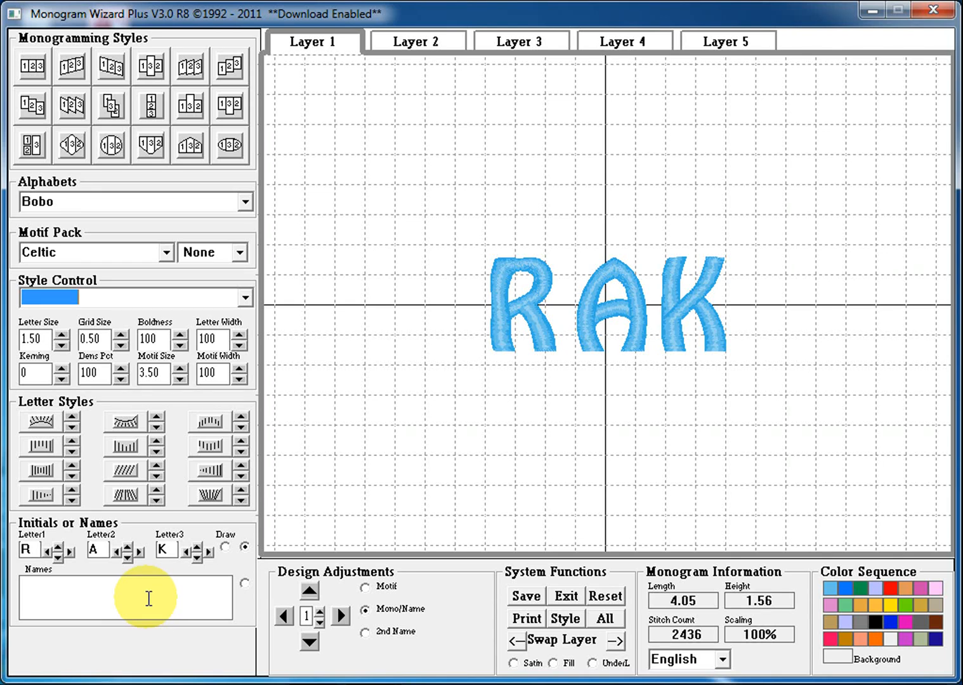
pyautogui.moveTo(445, 602)
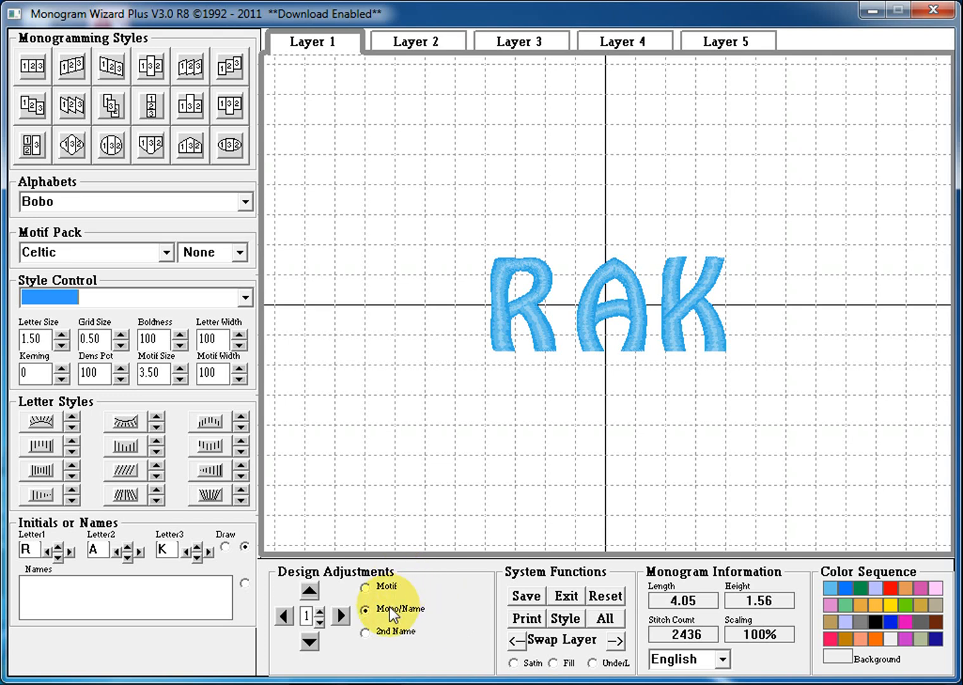
pyautogui.moveTo(376, 651)
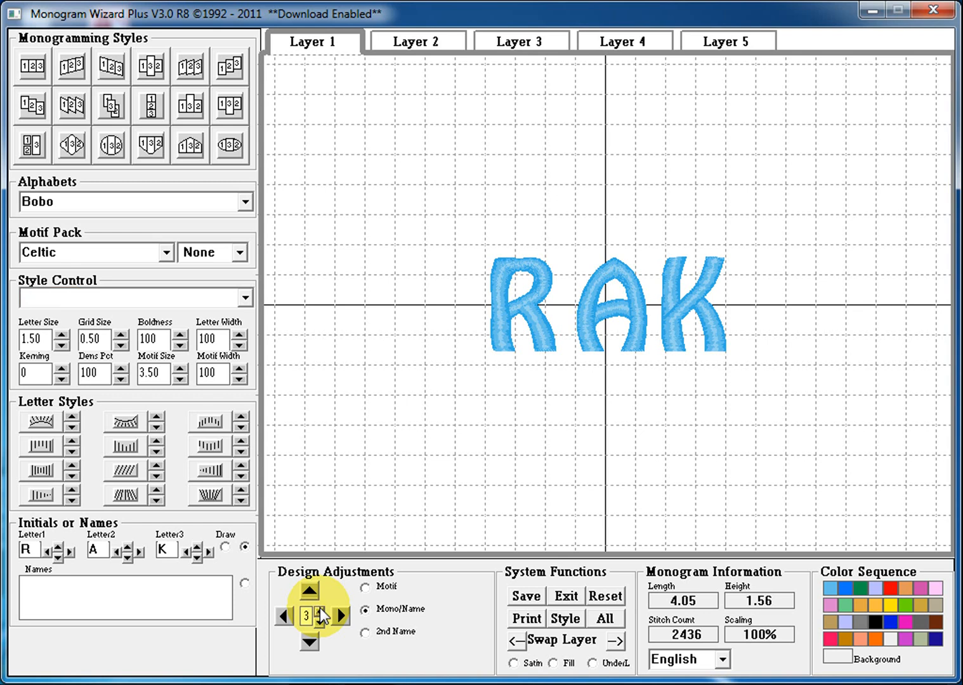
# - Raise the Design Adjustments step amount to 5, then return it to 1, leaving RAK unmoved
pyautogui.click(318, 616)
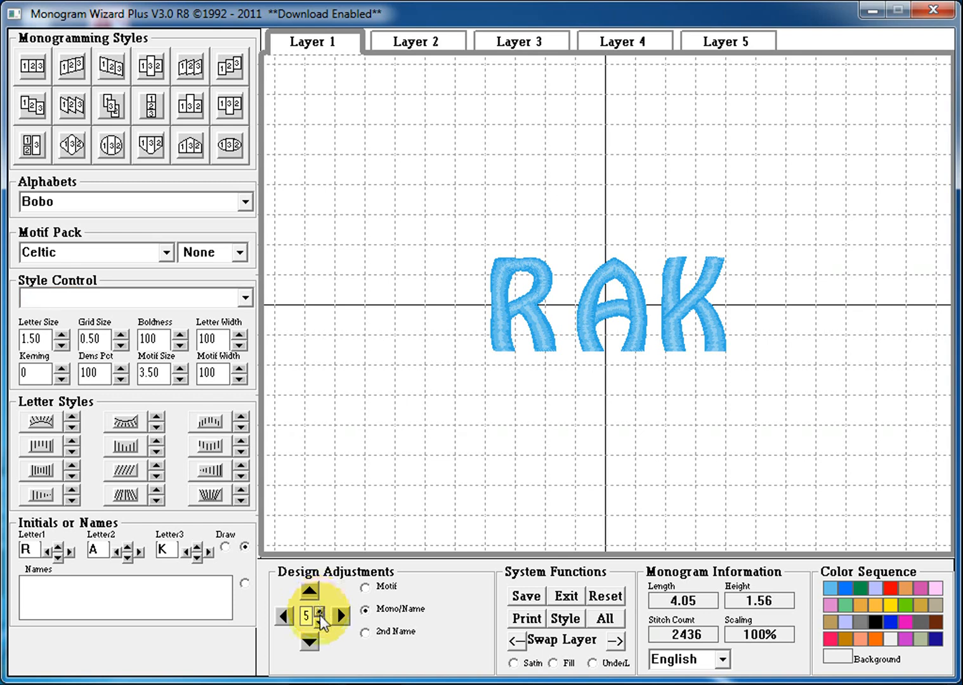
pyautogui.click(322, 622)
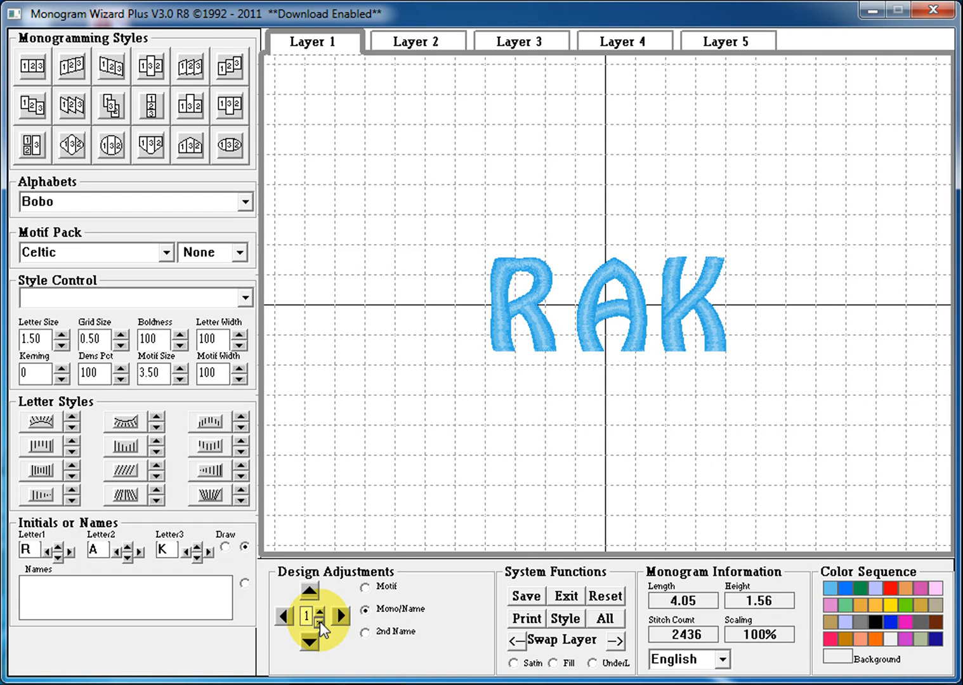
pyautogui.moveTo(549, 565)
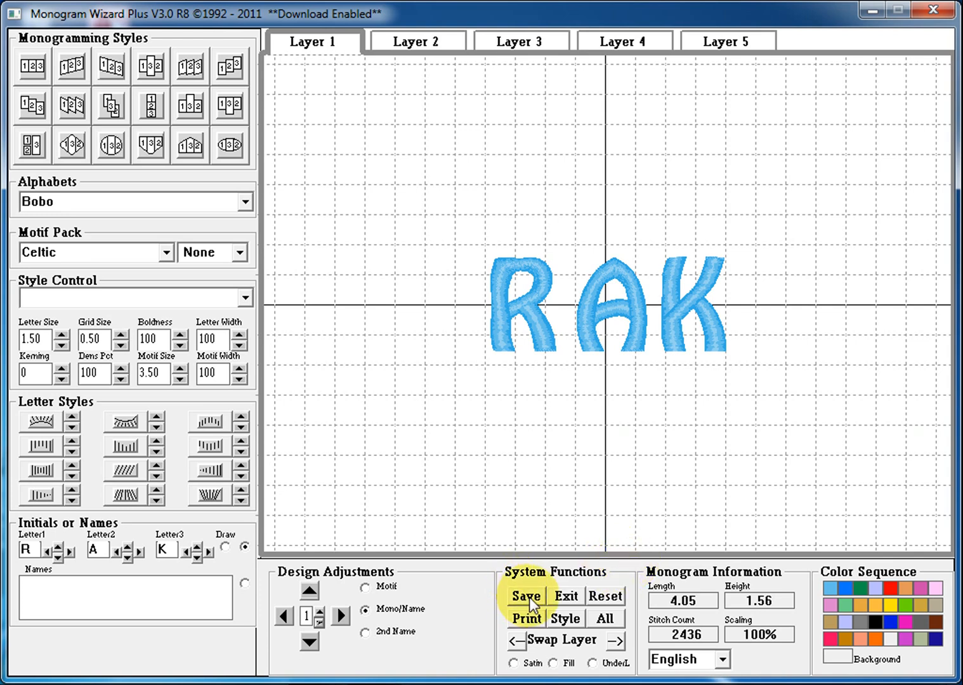
pyautogui.moveTo(565, 596)
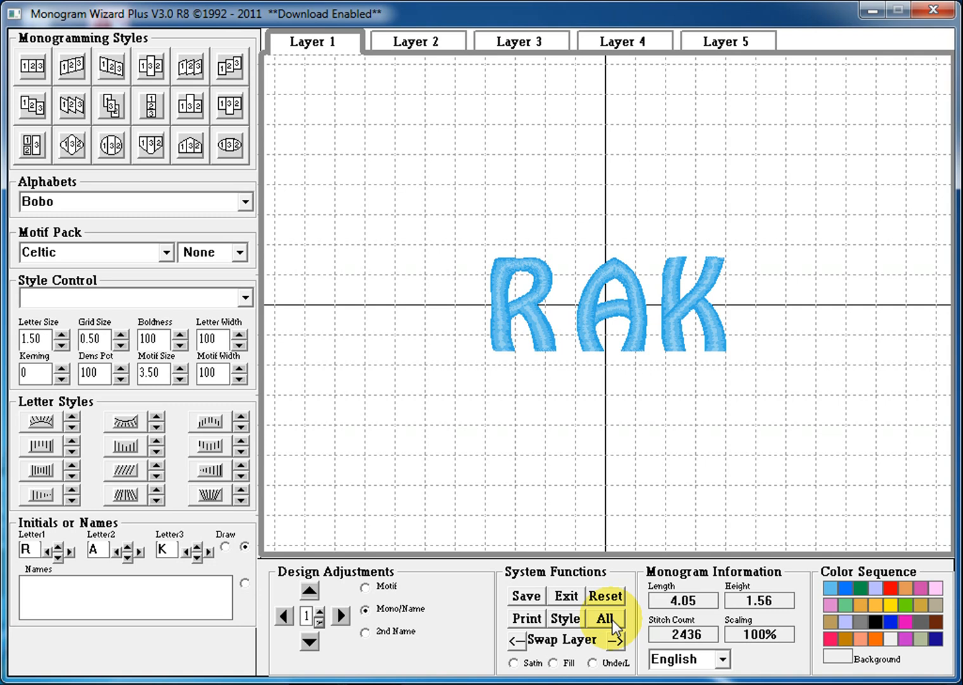
pyautogui.moveTo(639, 654)
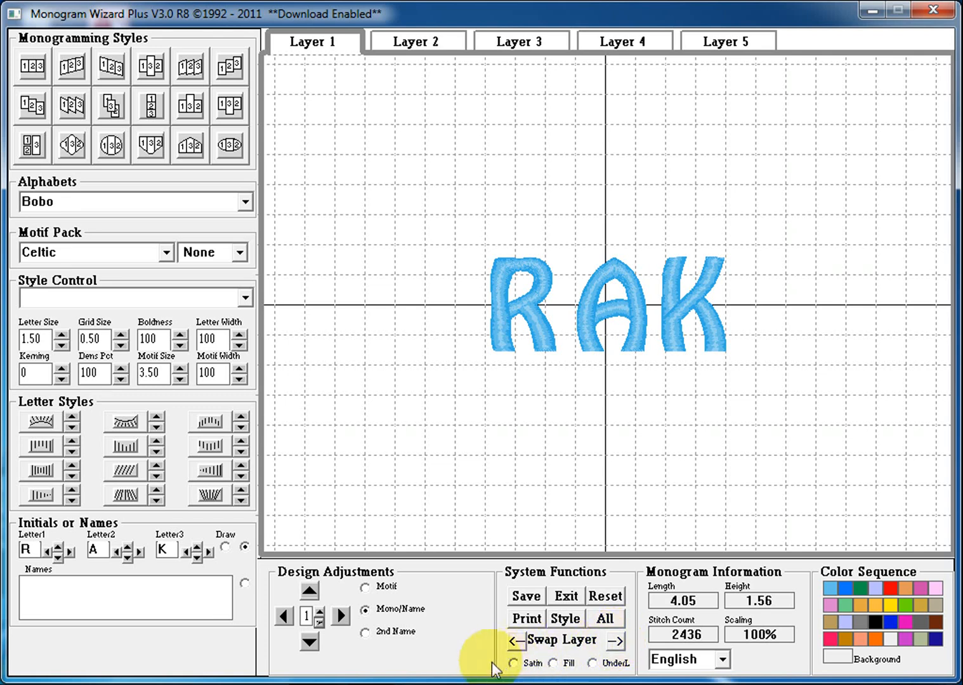
pyautogui.moveTo(517, 675)
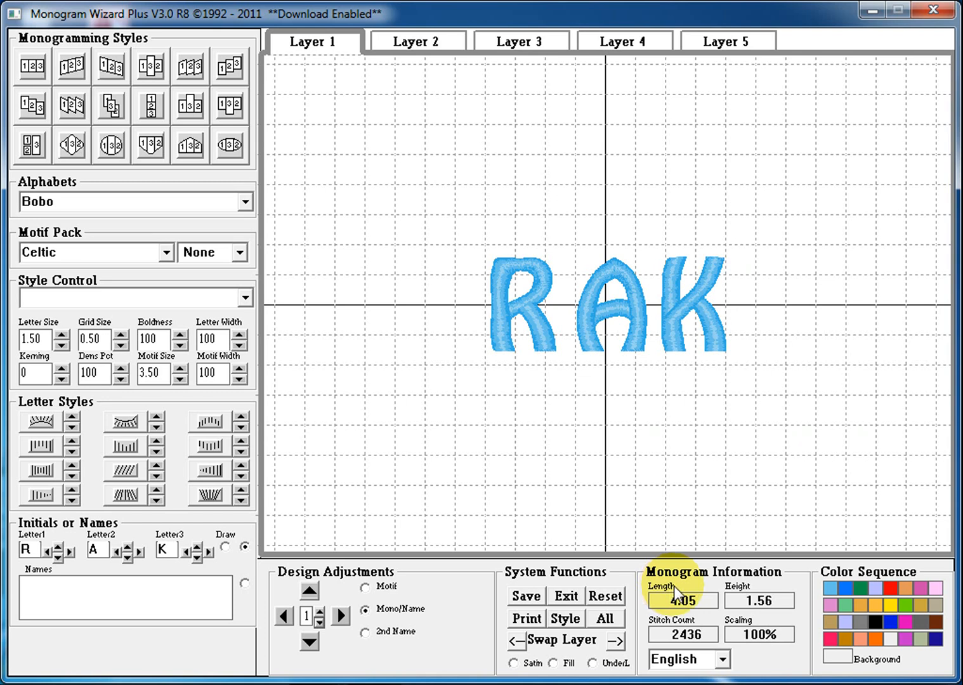
pyautogui.moveTo(751, 602)
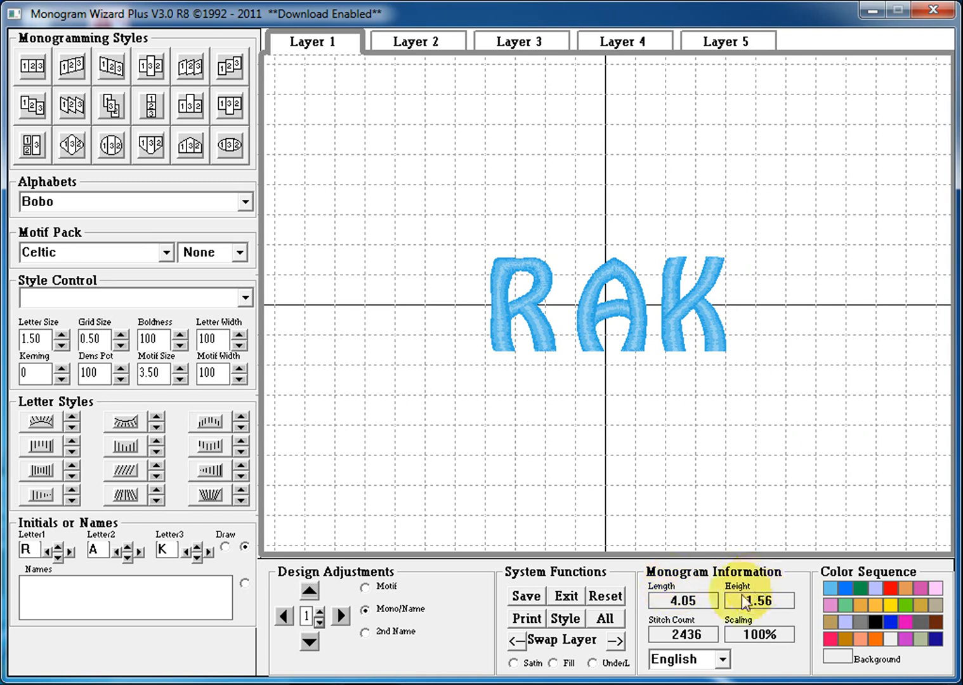
pyautogui.moveTo(792, 637)
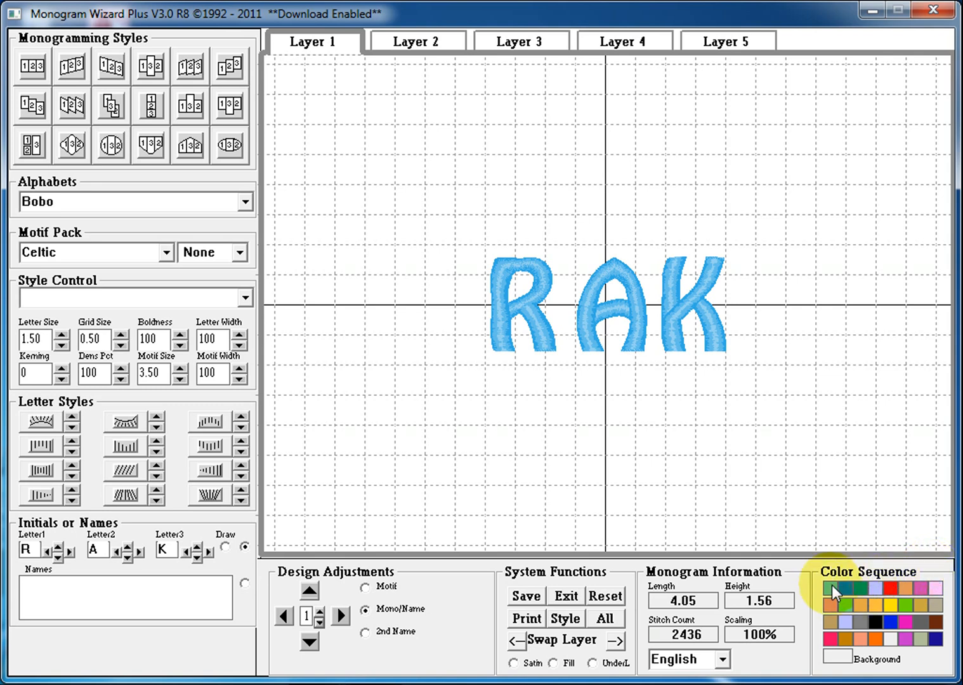
pyautogui.moveTo(881, 597)
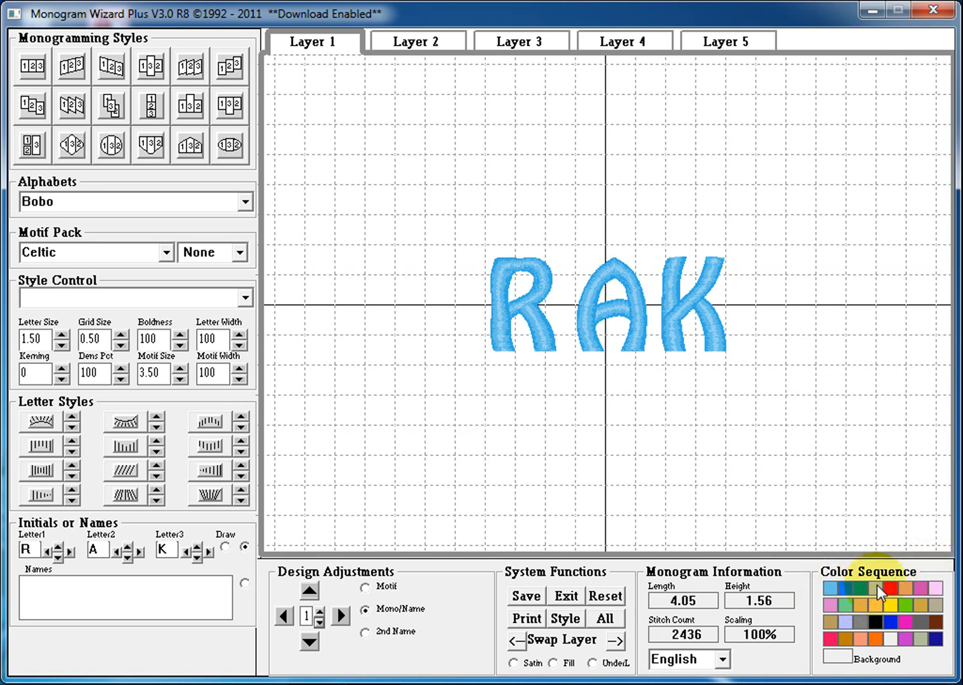
pyautogui.moveTo(928, 599)
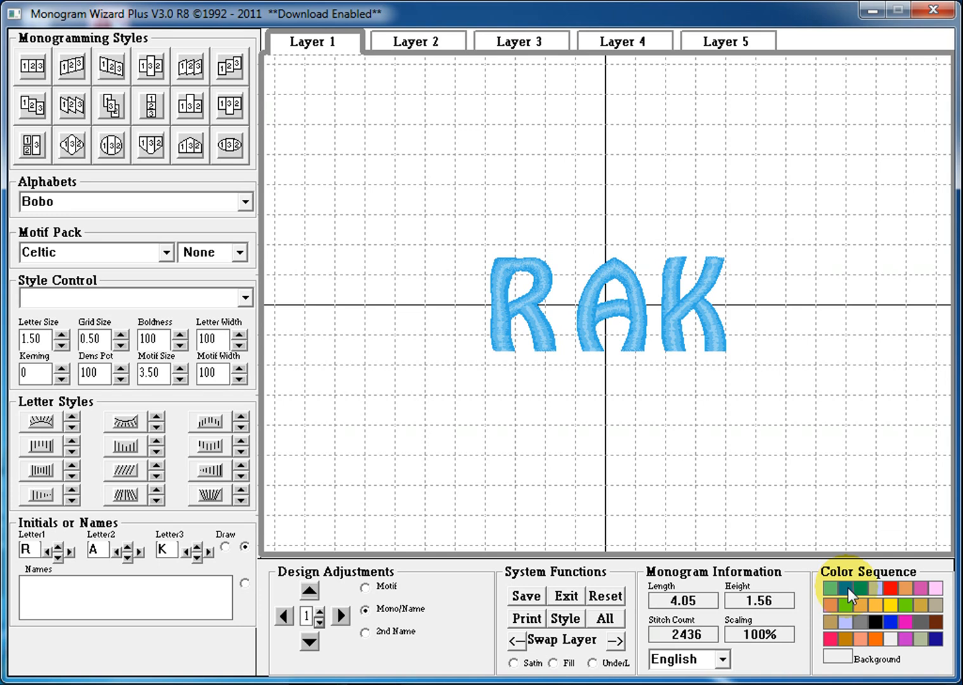
pyautogui.moveTo(864, 598)
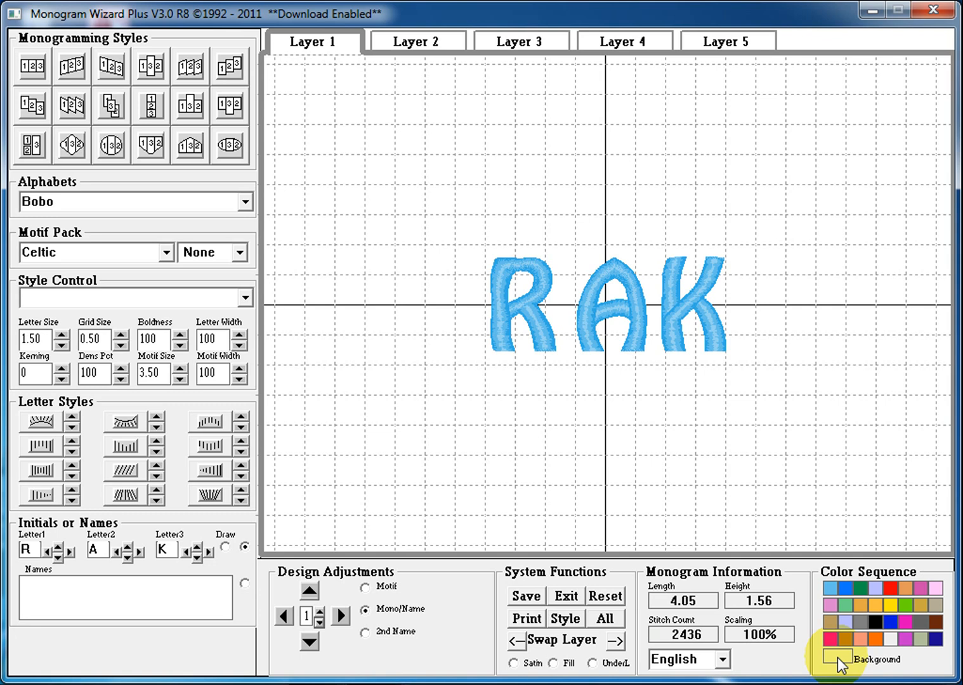
pyautogui.moveTo(843, 670)
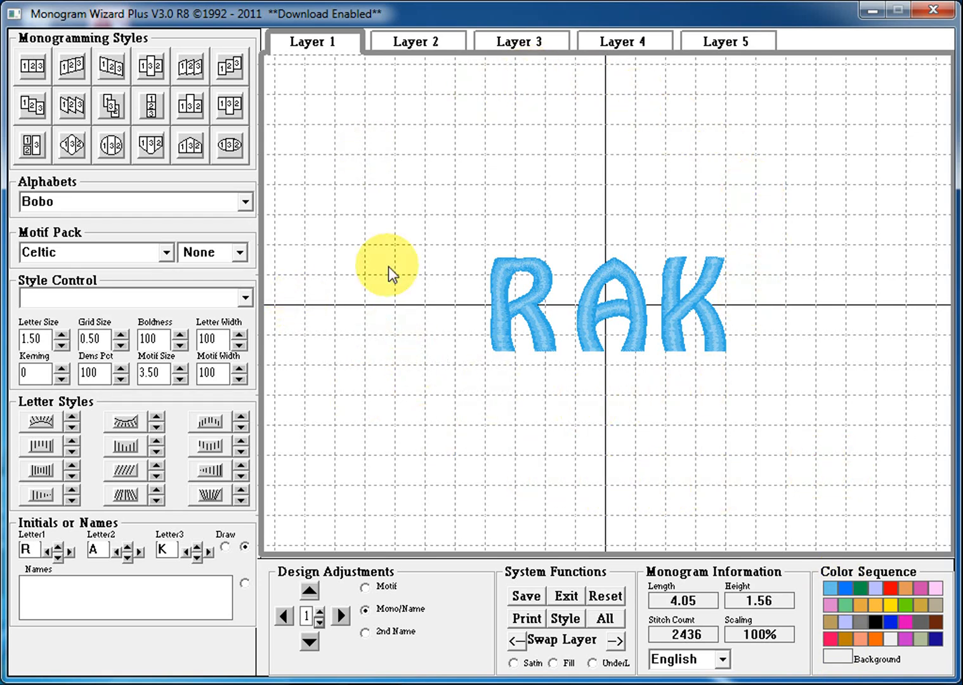
pyautogui.moveTo(779, 306)
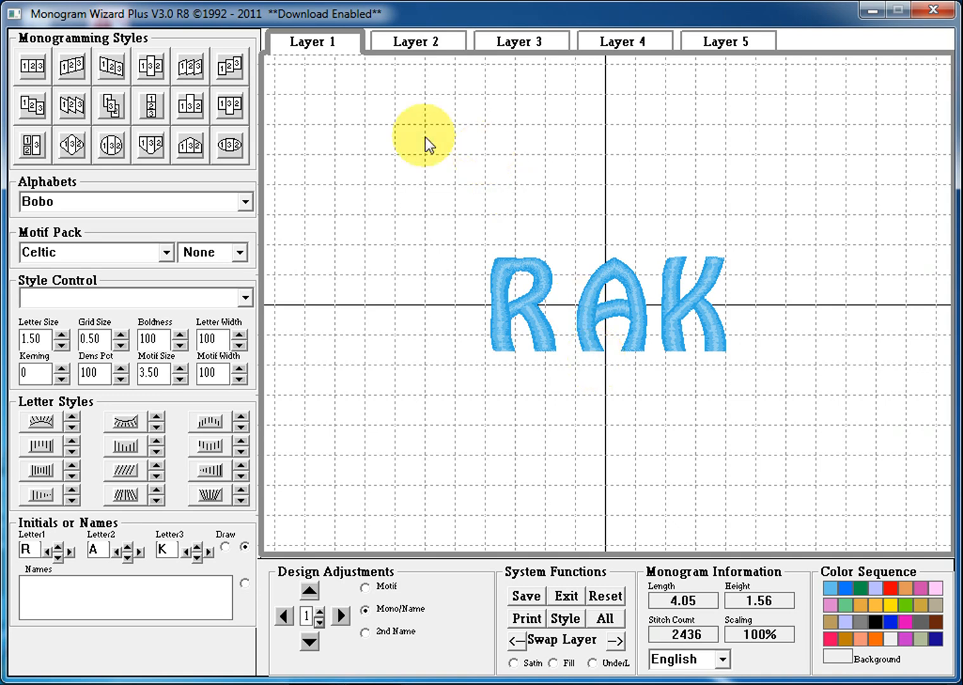
pyautogui.moveTo(493, 66)
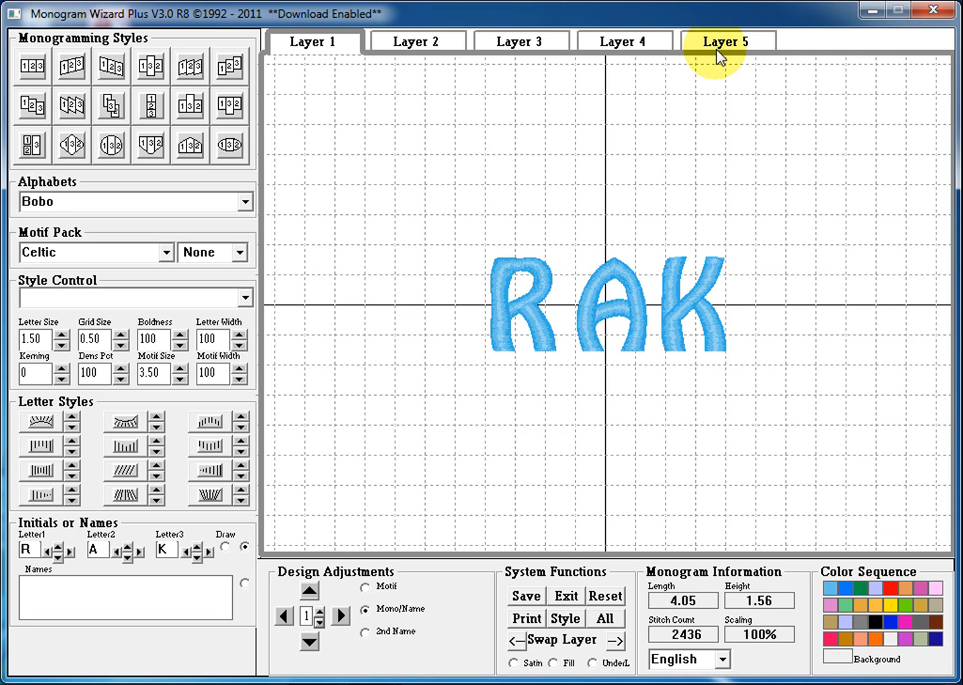
pyautogui.moveTo(751, 73)
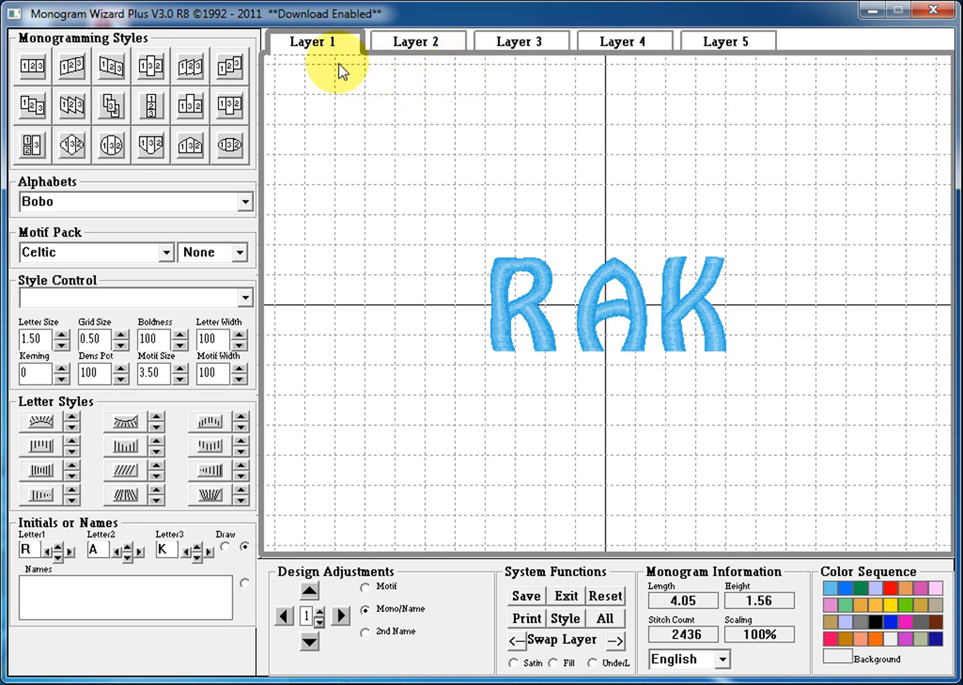
pyautogui.moveTo(332, 133)
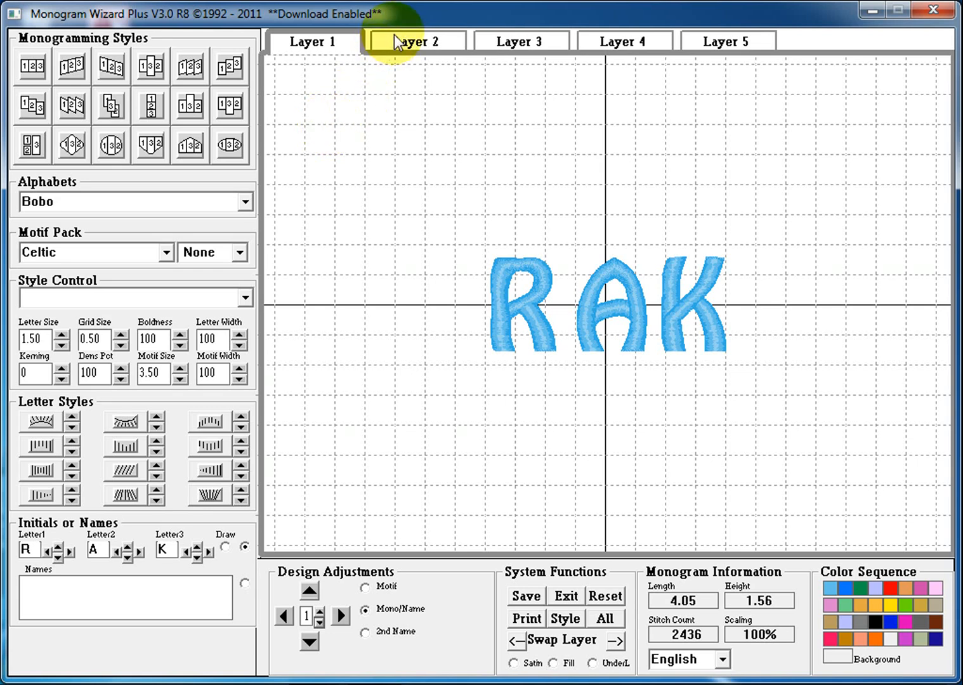
pyautogui.click(312, 41)
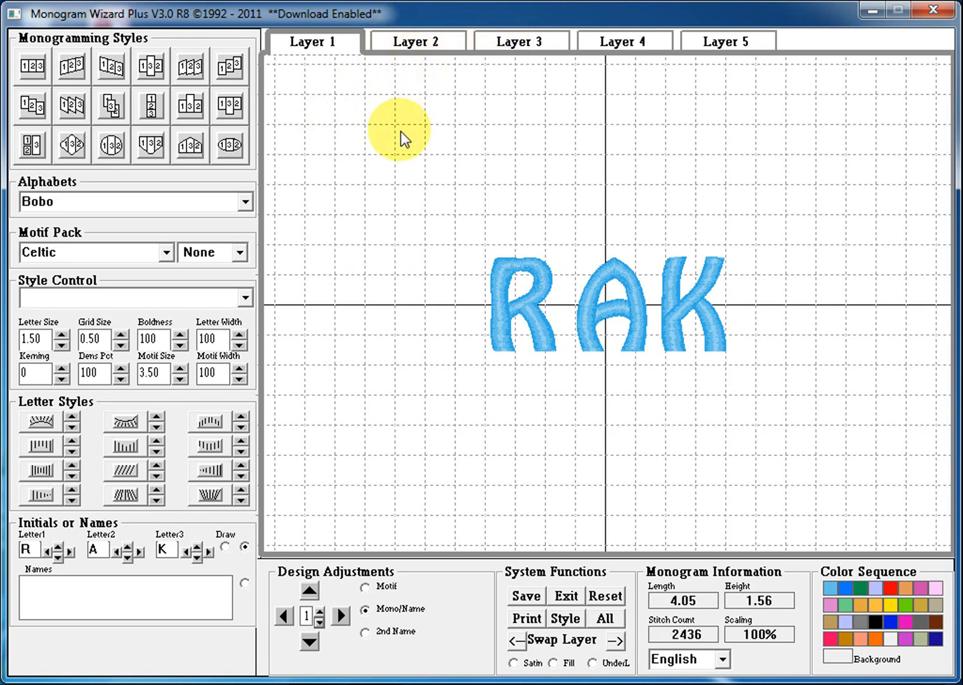